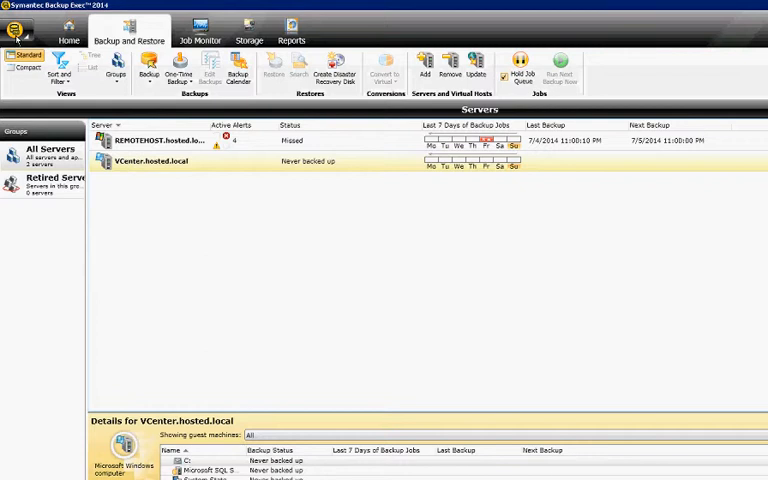
Open the Backup Exec application menu and show the Installation and Licensing submenu.
click(15, 28)
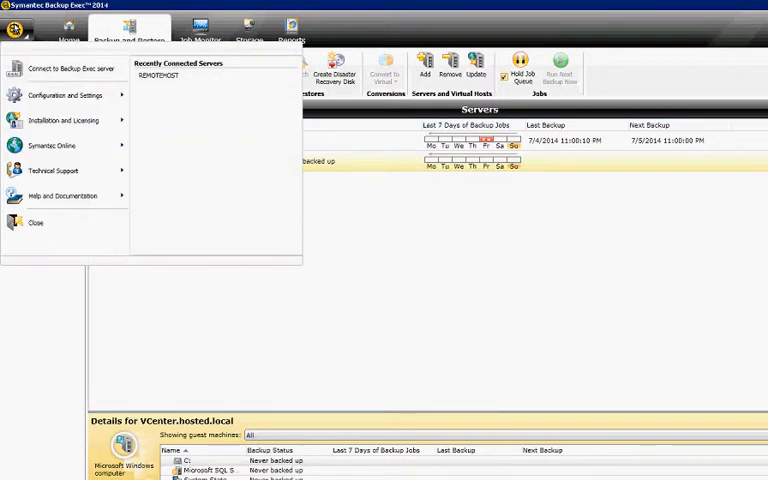
click(63, 120)
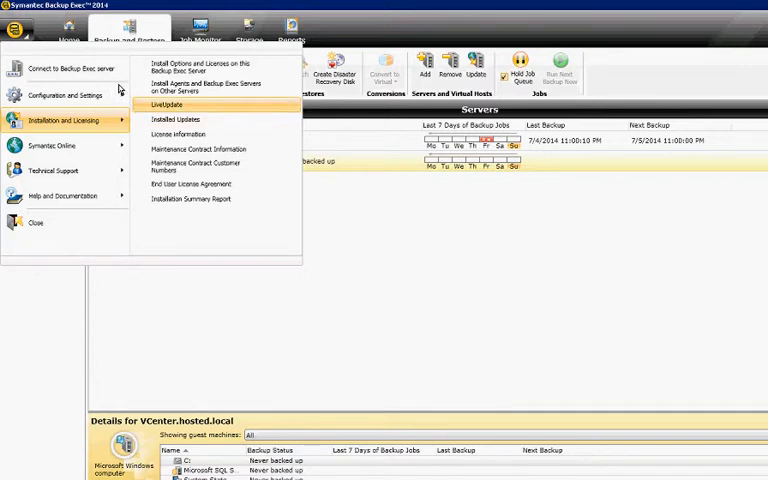
Run LiveUpdate, check for updates, and finish once all components report up to date.
click(170, 104)
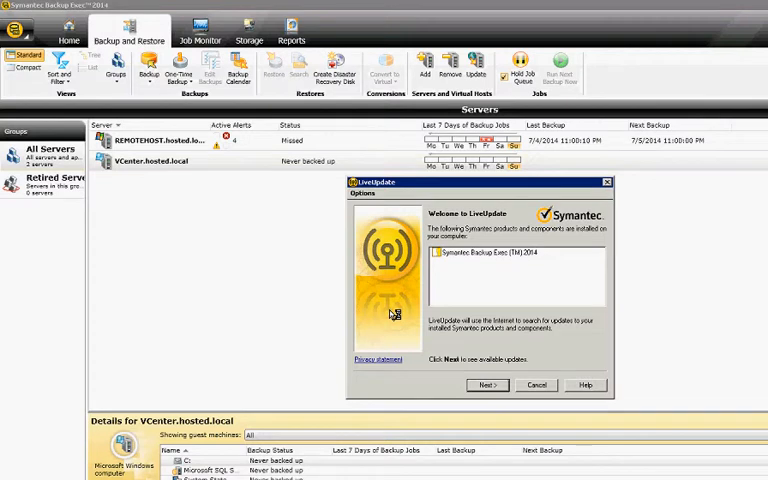
click(487, 385)
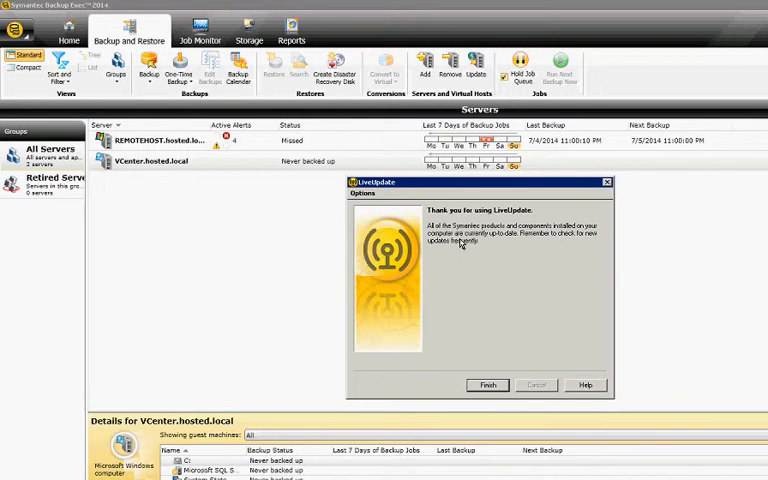
mouse_move(381, 315)
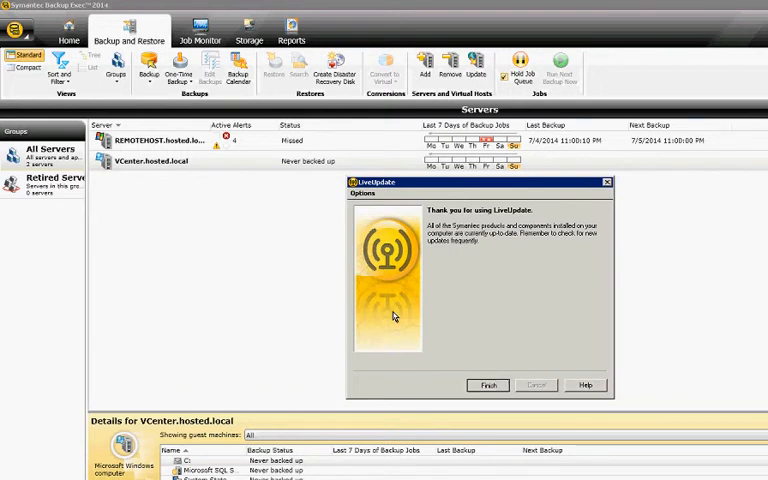
click(18, 27)
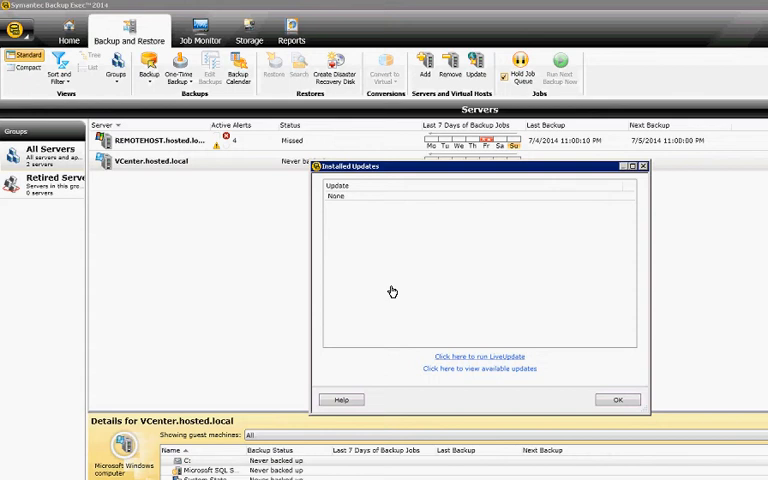
Relaunch LiveUpdate from the empty Installed Updates list and check for updates again.
click(478, 356)
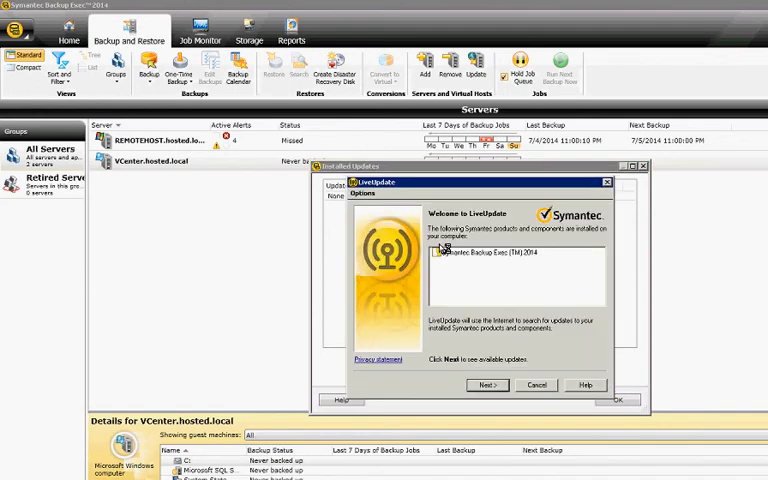
click(487, 385)
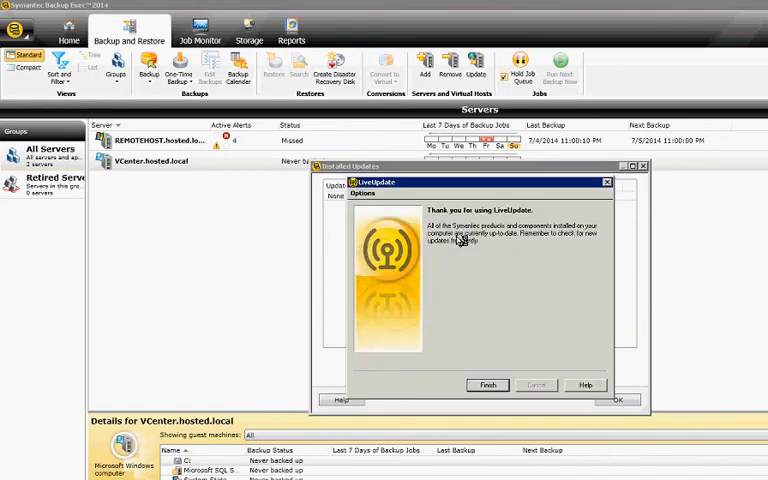